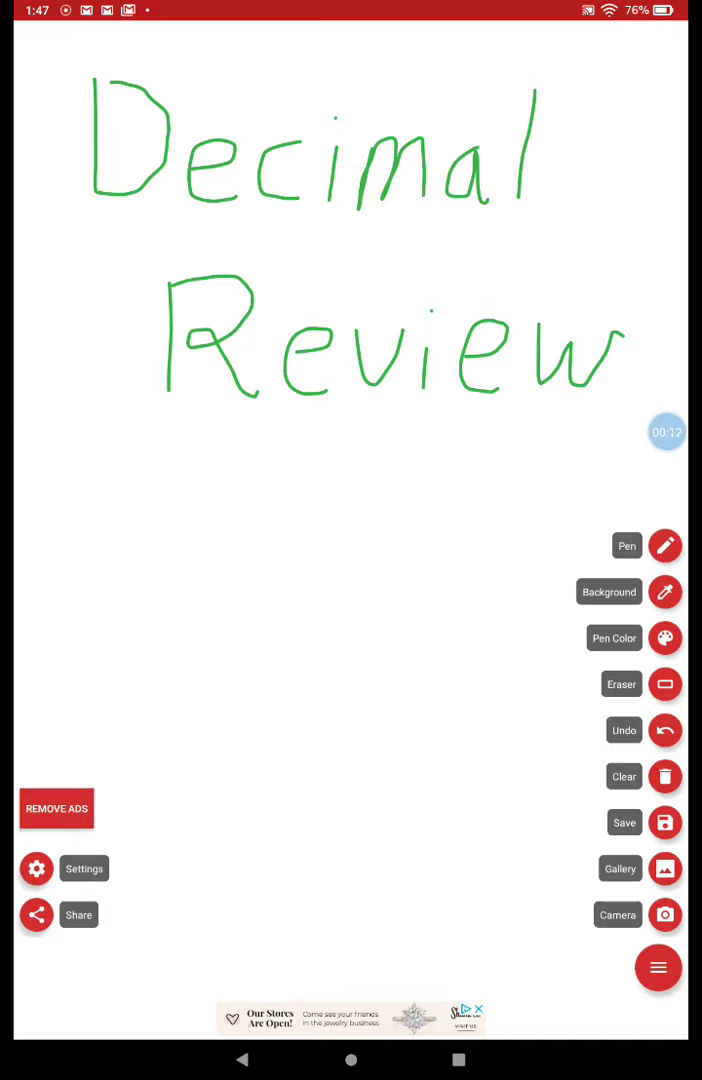
- Draw wavy black underlines beneath 'Decimal' and beneath 'Review'
drag(92, 223, 533, 243)
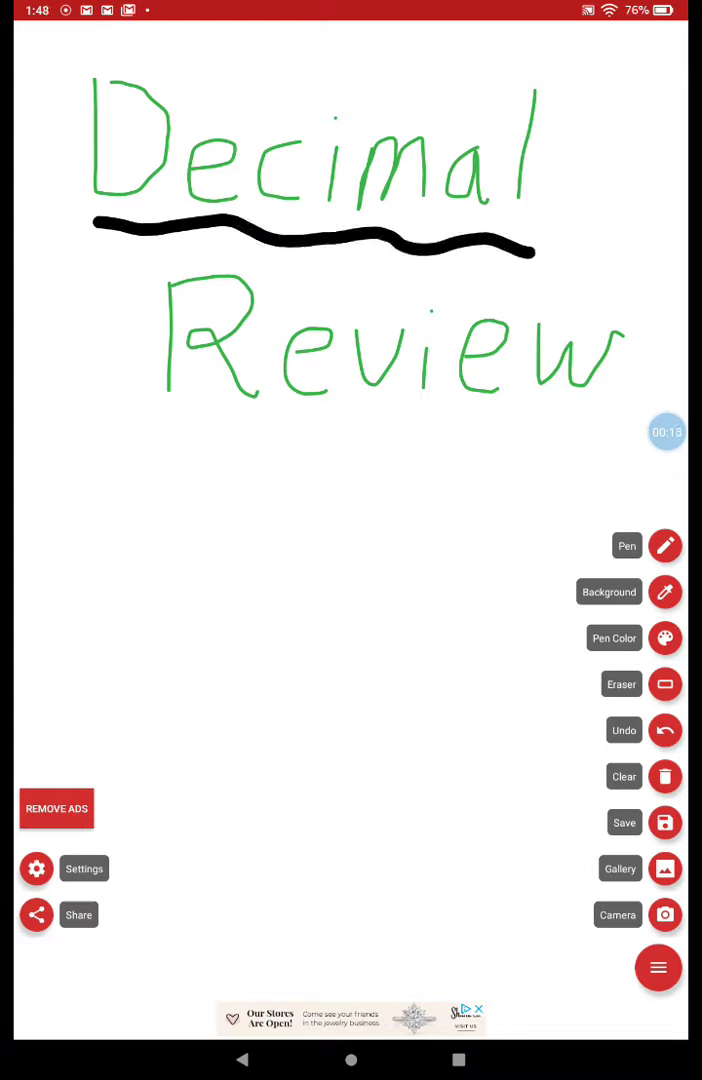
drag(160, 435, 630, 435)
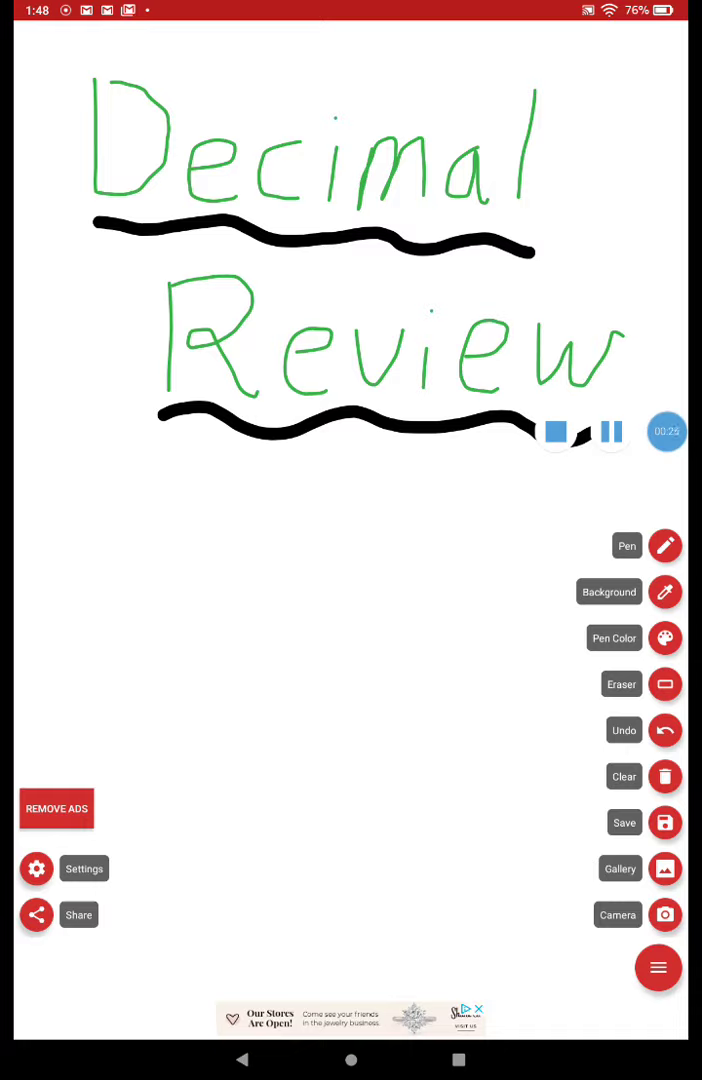
- Clear the board and confirm discarding all the title work
click(665, 776)
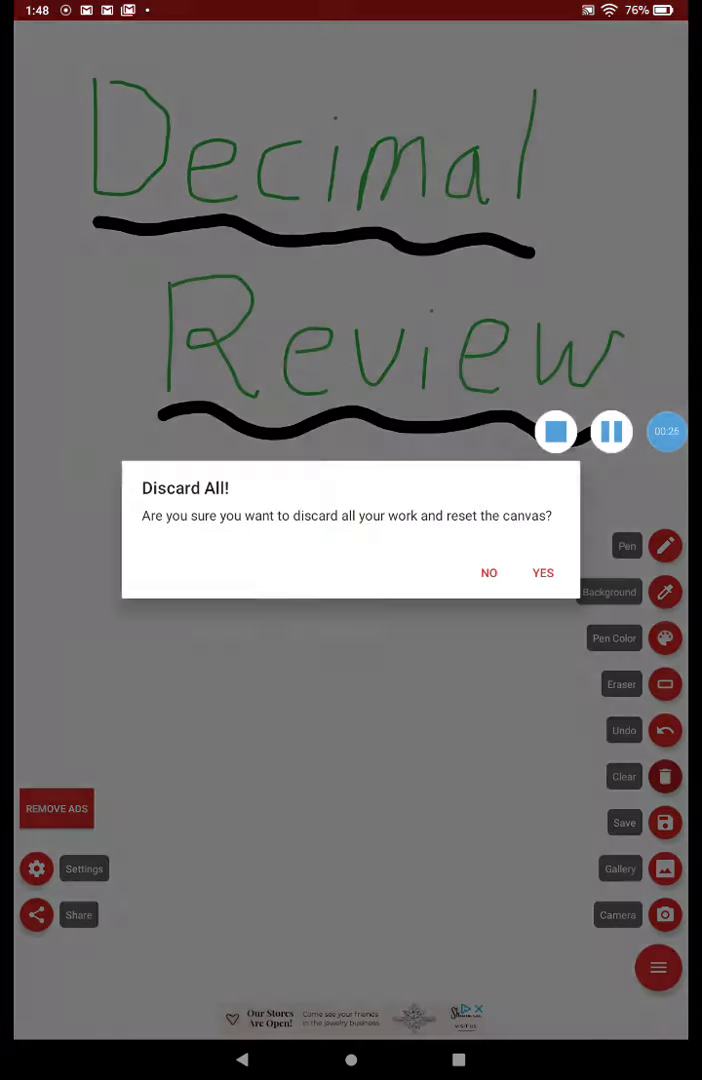
click(543, 573)
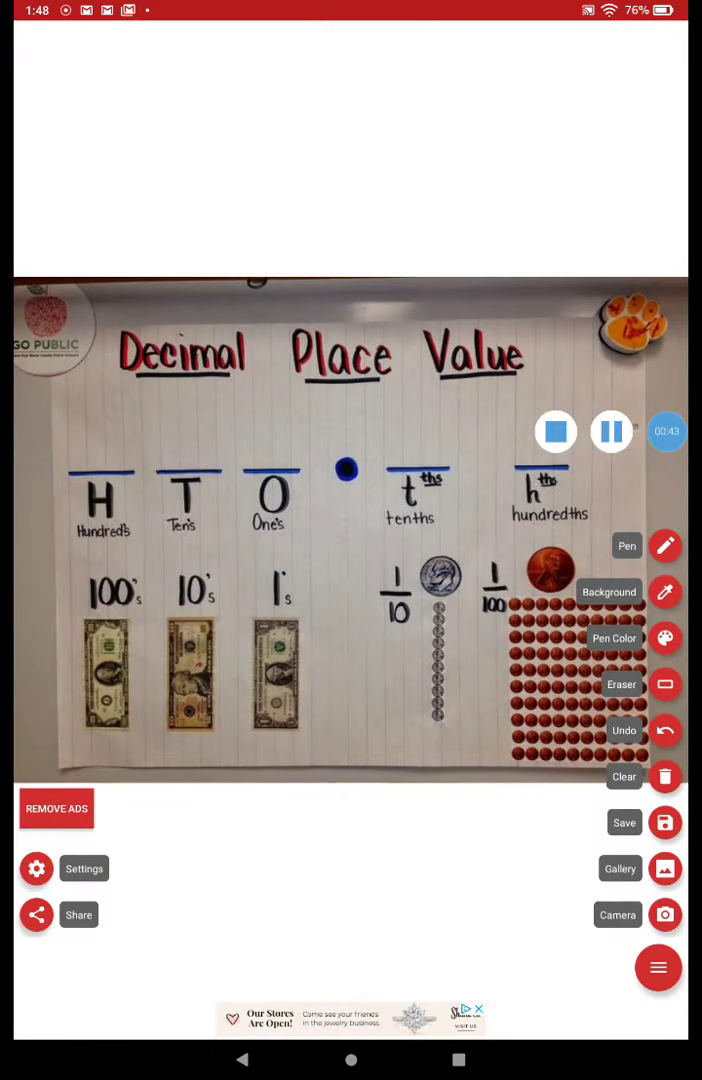
- Hide and reshow the tool menu, then set the pen stroke thickness
click(658, 967)
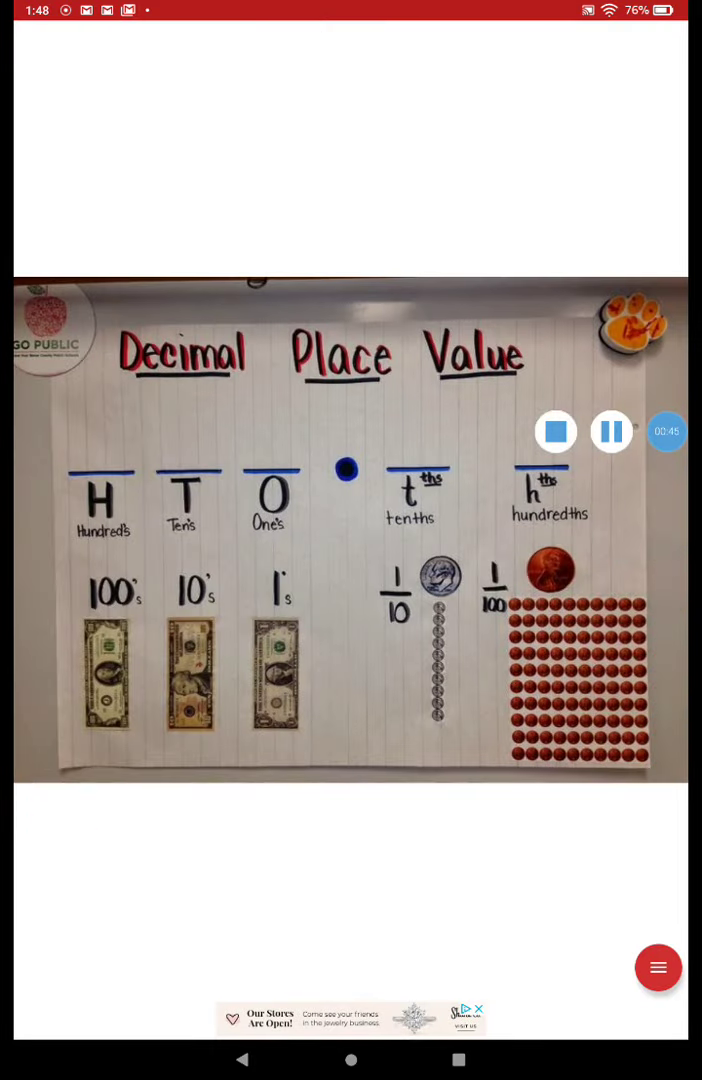
click(658, 967)
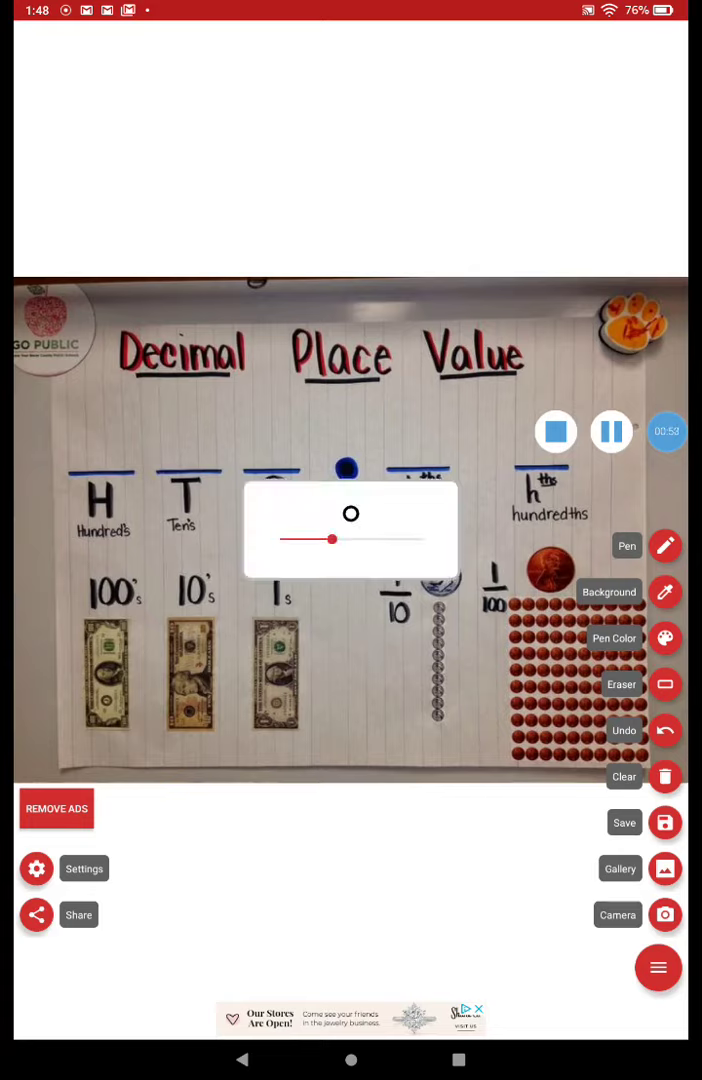
click(658, 967)
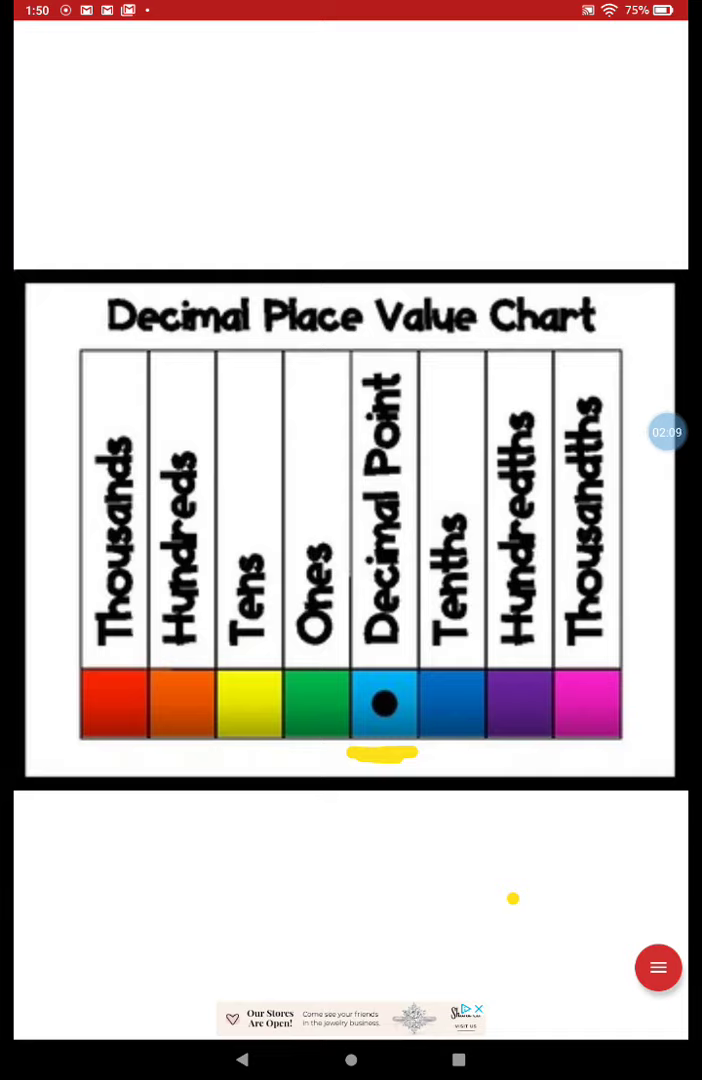
- Draw yellow marks beside the Tenths and other place-value columns on the chart
drag(478, 530, 470, 595)
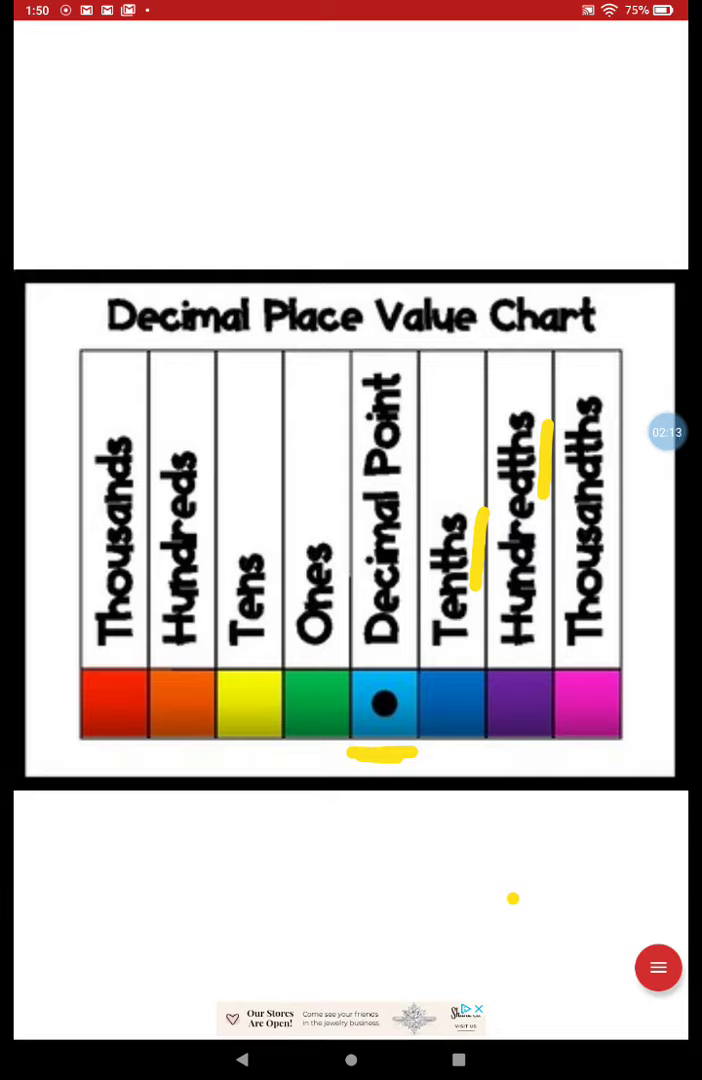
drag(615, 420, 615, 500)
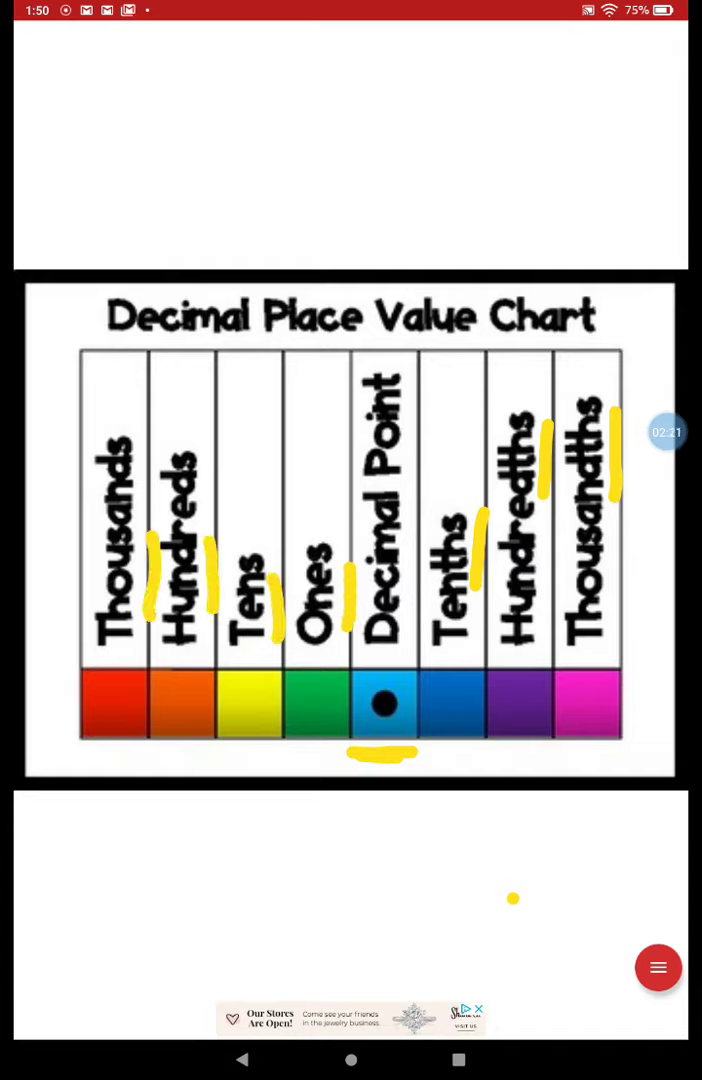
click(658, 967)
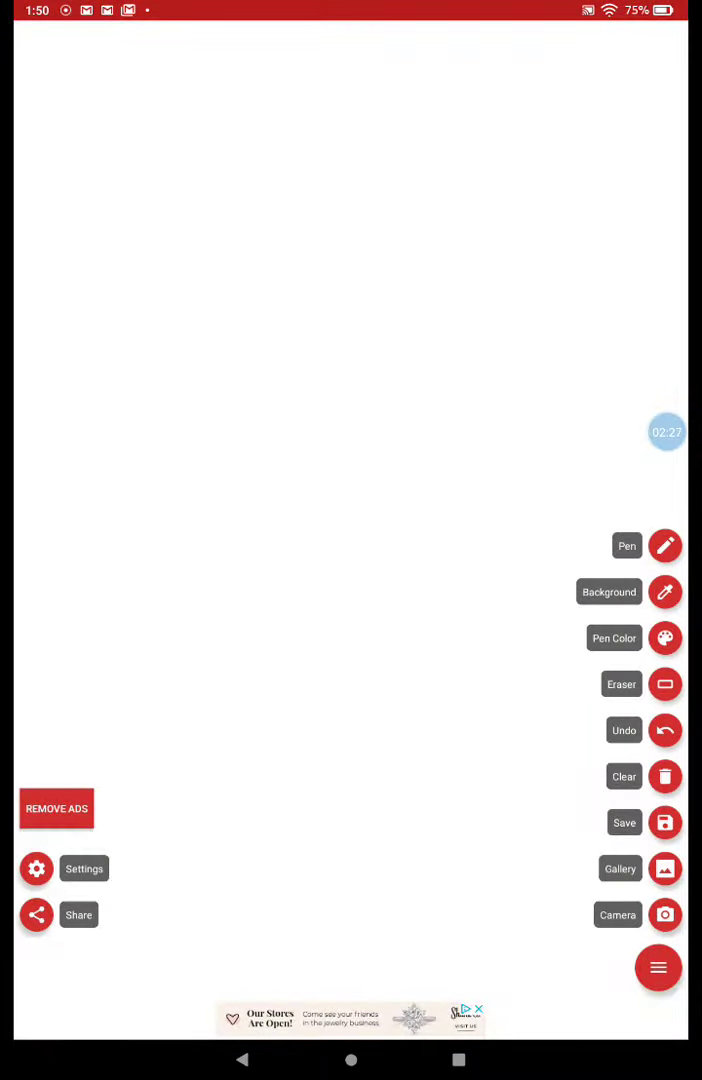
- Switch to the black pen and write 0.06 + 0.9 at the top
click(665, 638)
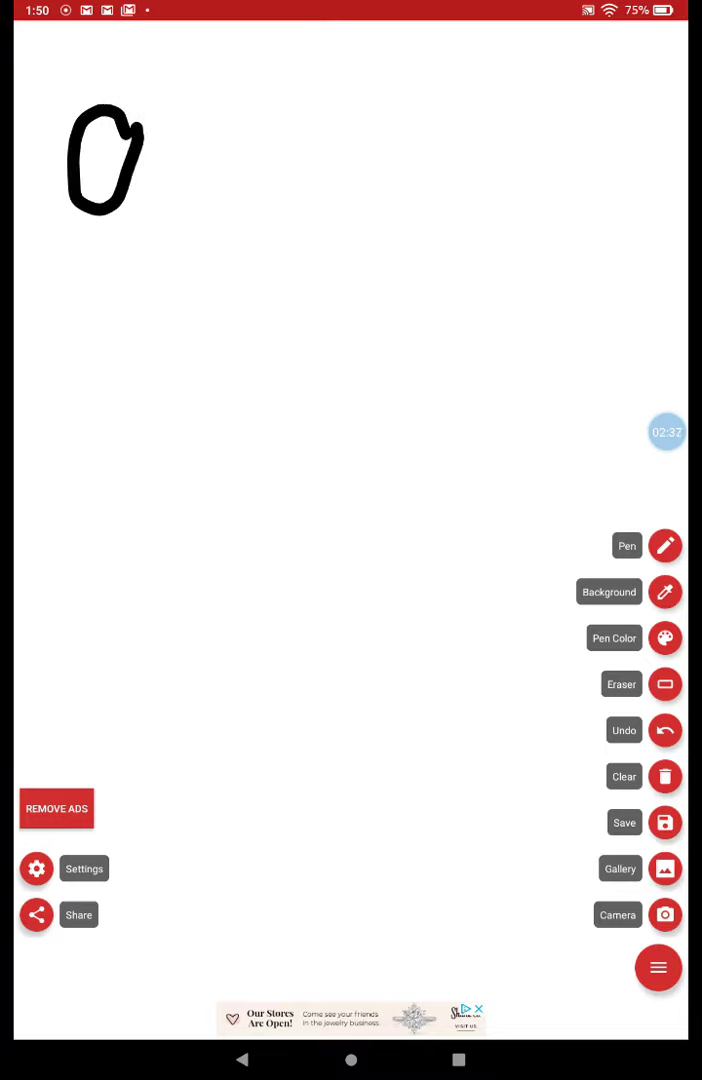
drag(150, 200, 230, 130)
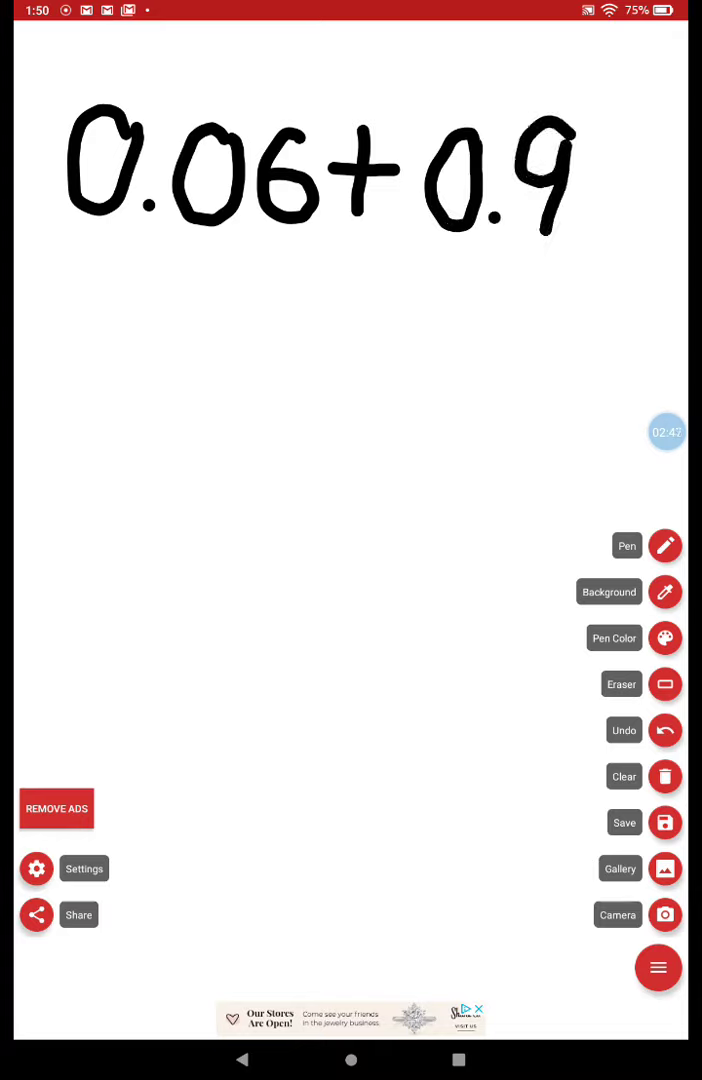
- Add the equals sign, pad the stacked 0.9 to 0.90, and pick green
drag(585, 165, 630, 215)
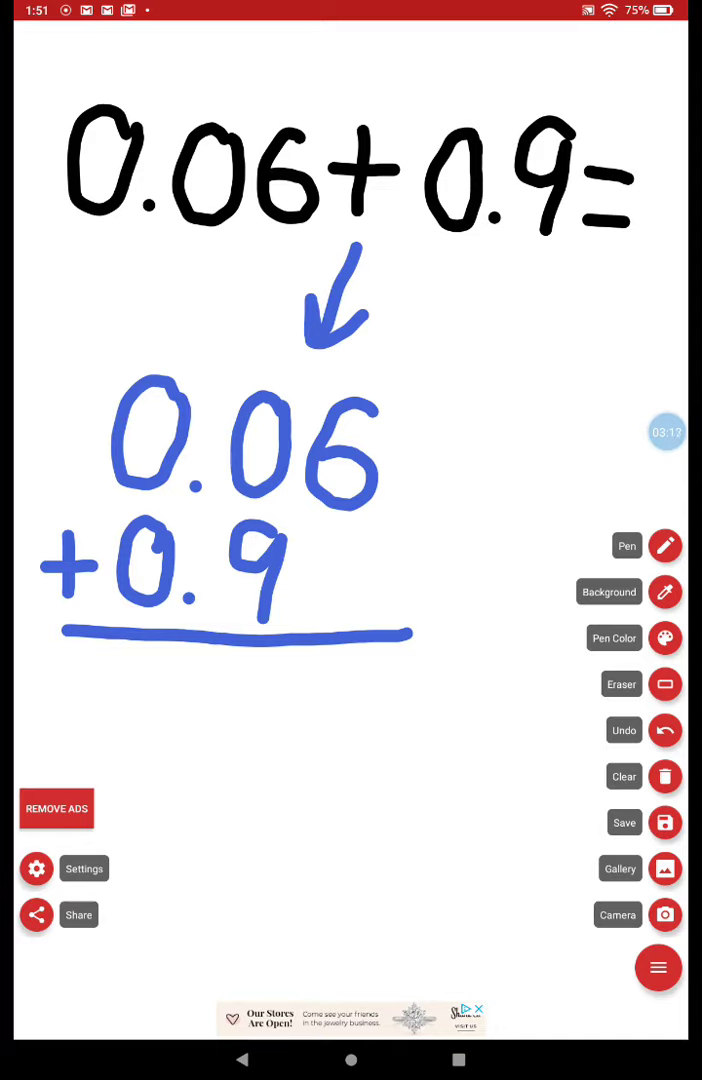
drag(310, 570, 345, 600)
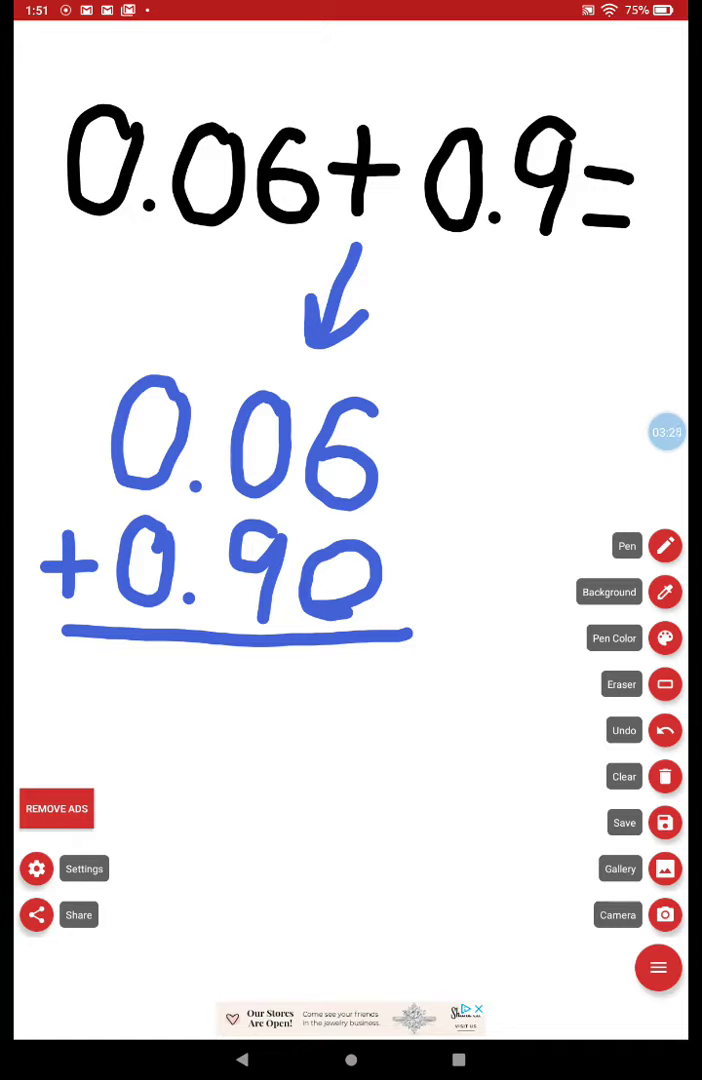
click(191, 731)
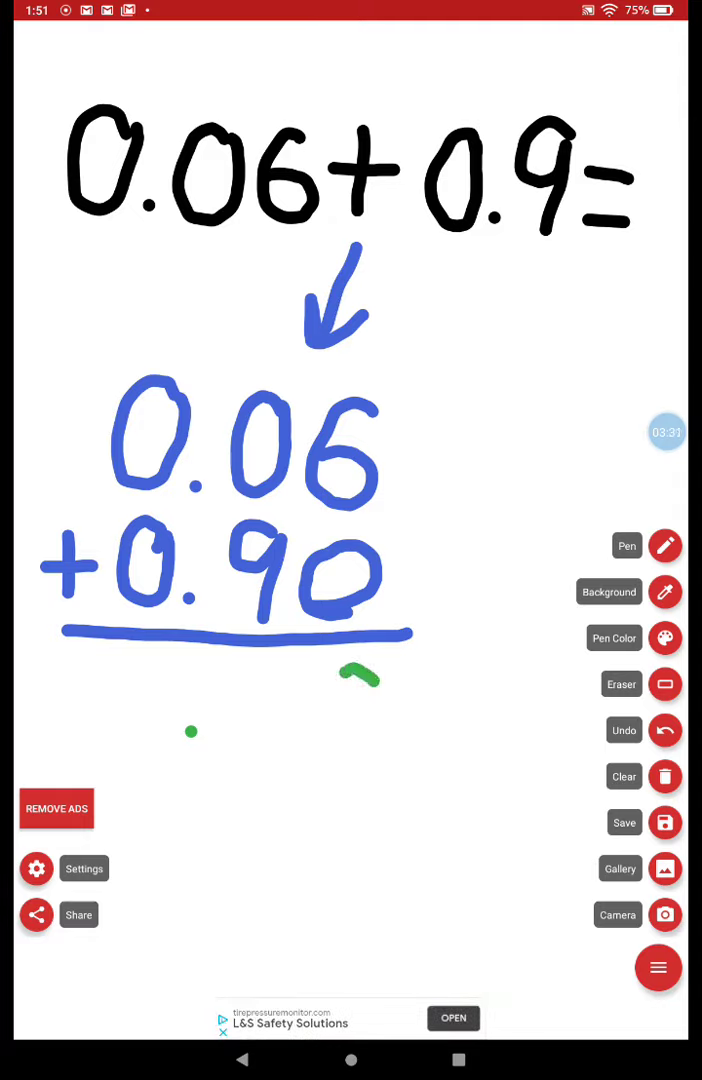
- Write and circle the green answer 0.96 below the line
drag(345, 690, 360, 770)
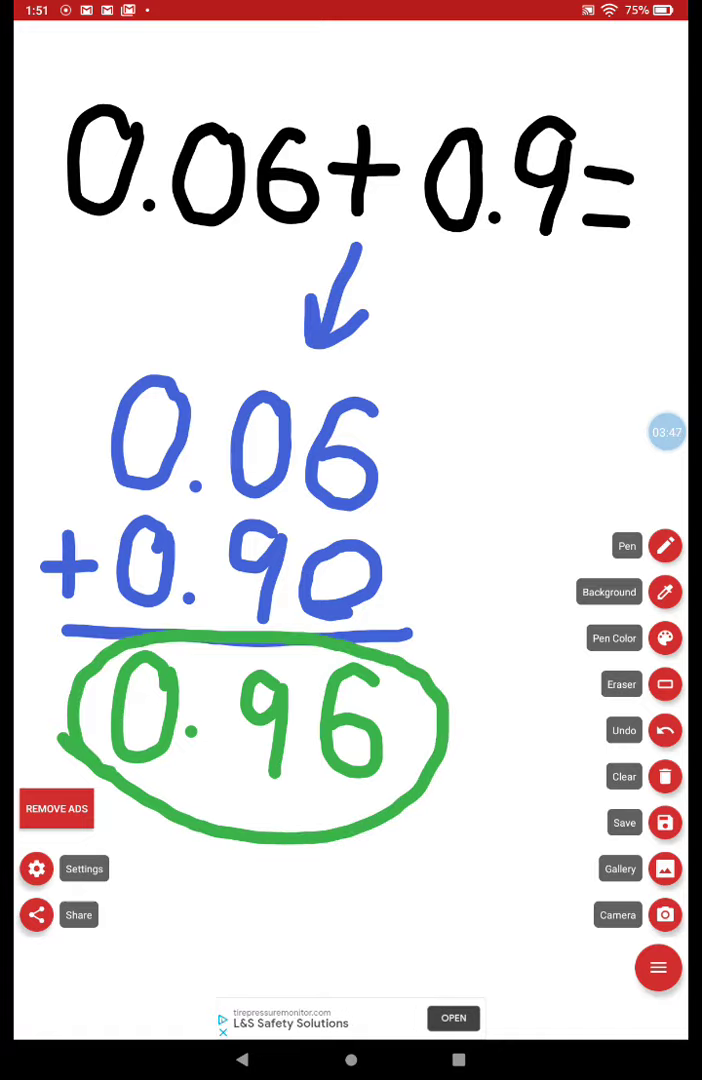
click(665, 776)
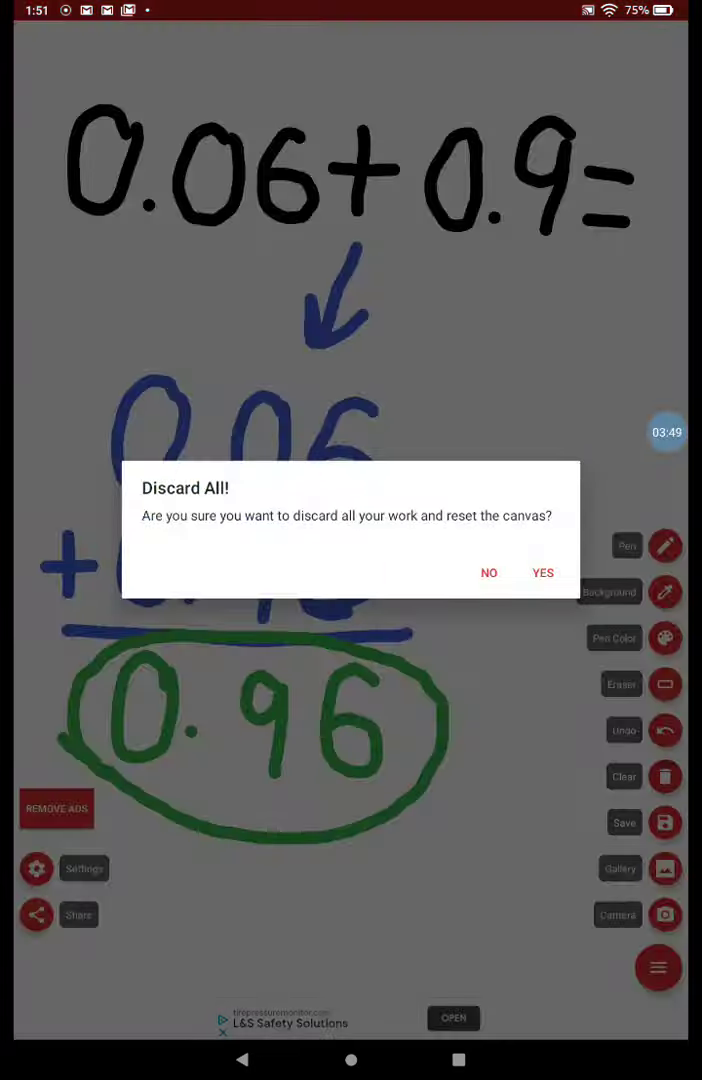
- Confirm discarding everything, then write 676.54 − 196.9 in black across the top
click(542, 573)
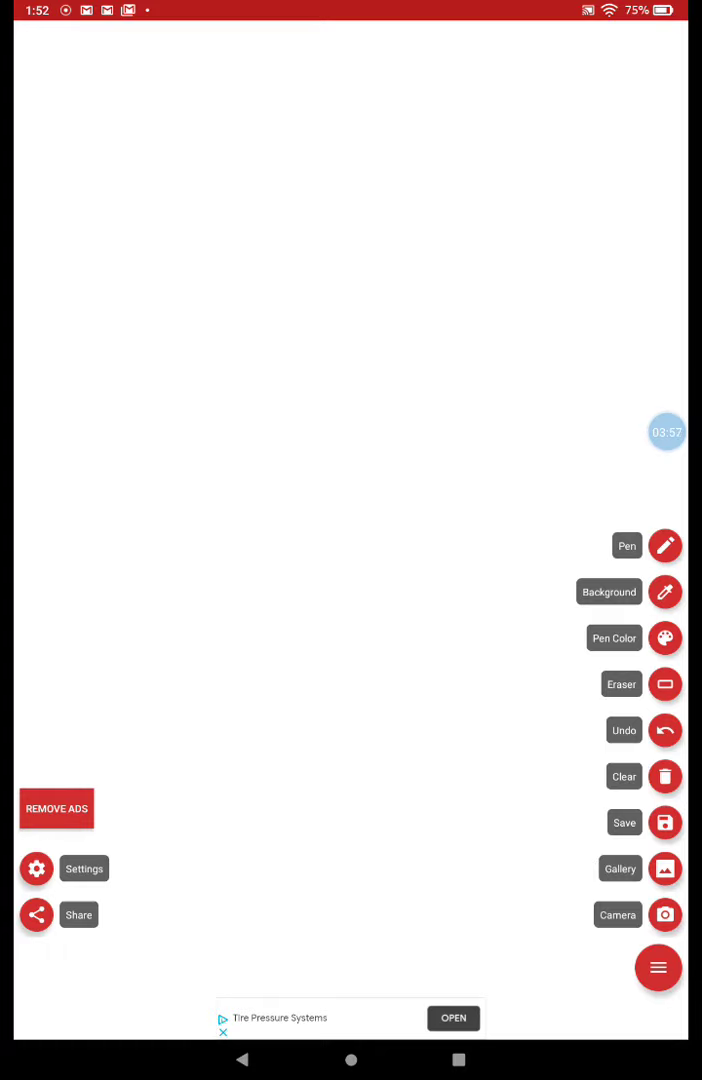
drag(110, 75, 75, 155)
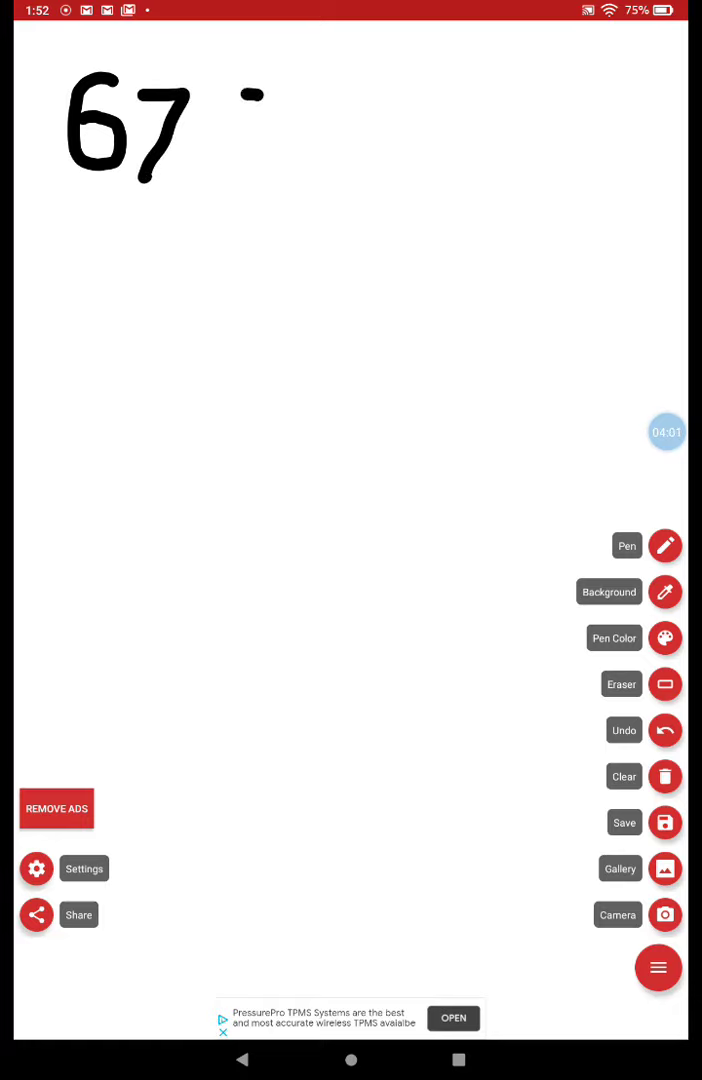
drag(200, 90, 280, 190)
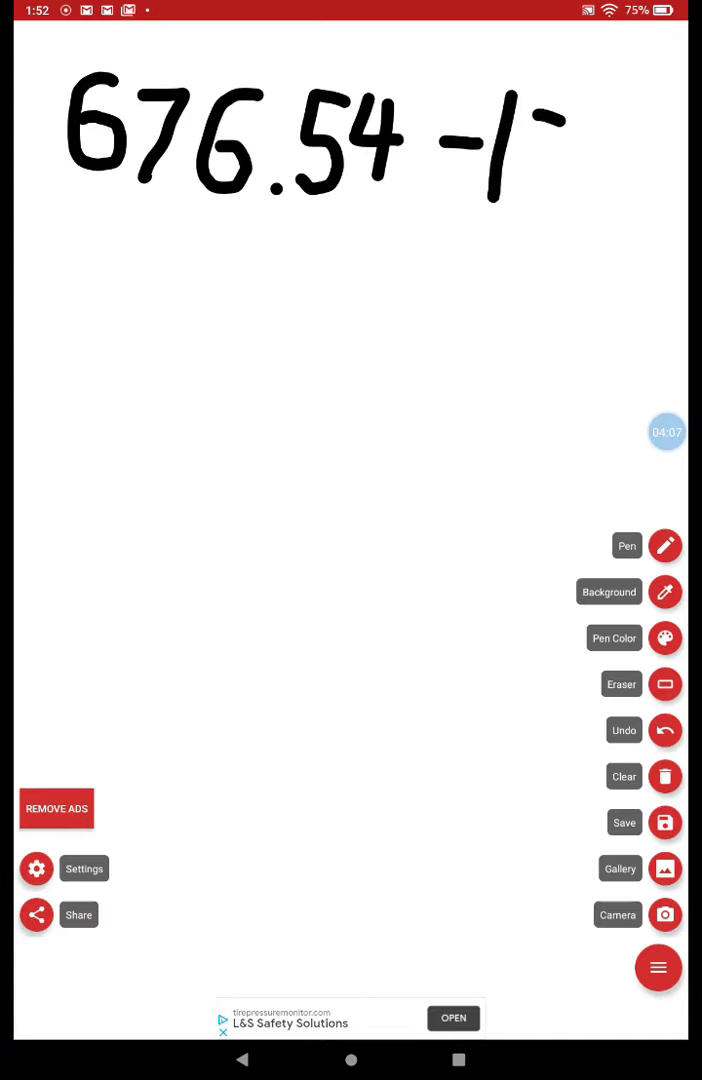
drag(520, 120, 625, 210)
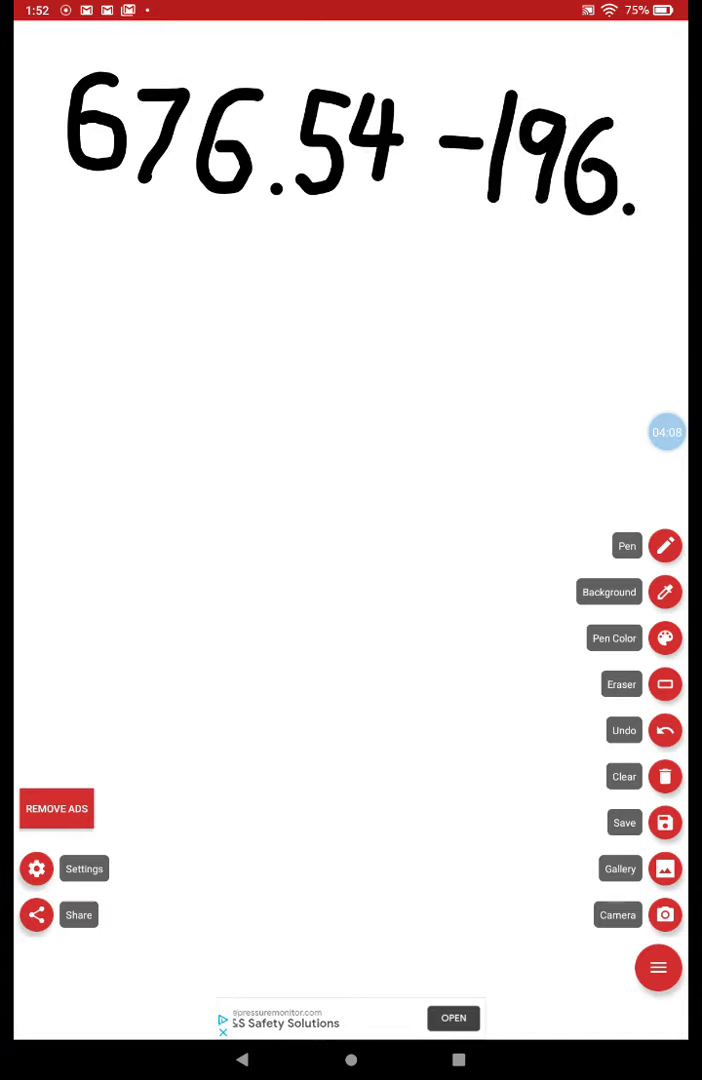
drag(620, 160, 645, 200)
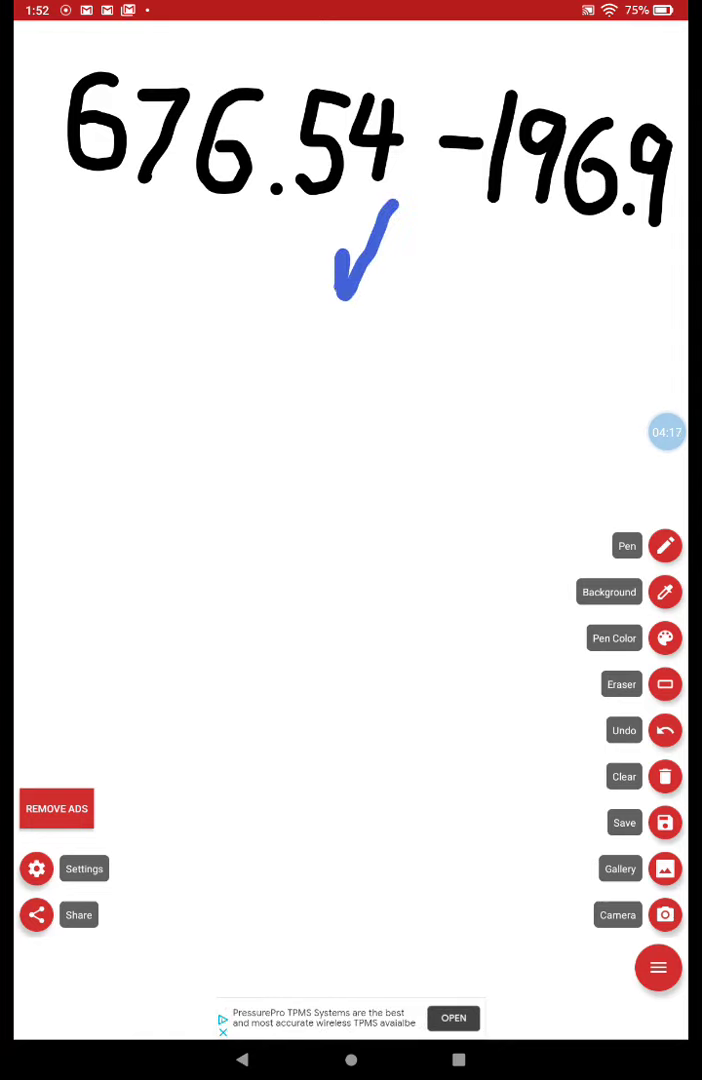
- Draw a blue arrow, stack 676.54 over −196.9, and underline it
drag(390, 215, 350, 310)
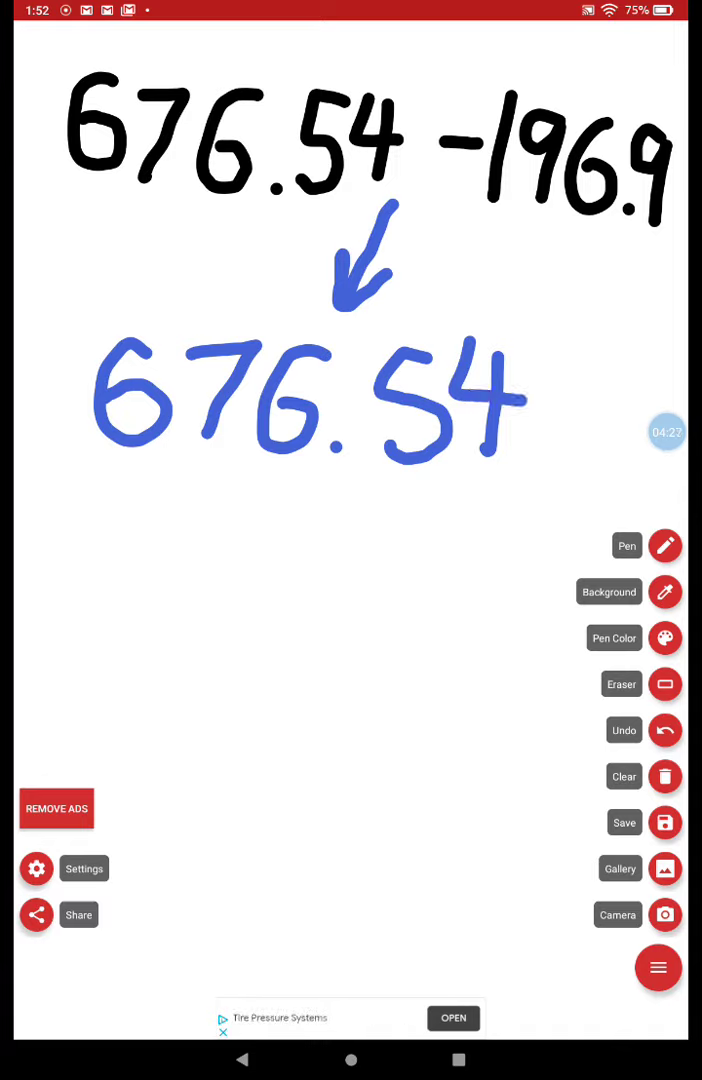
click(338, 573)
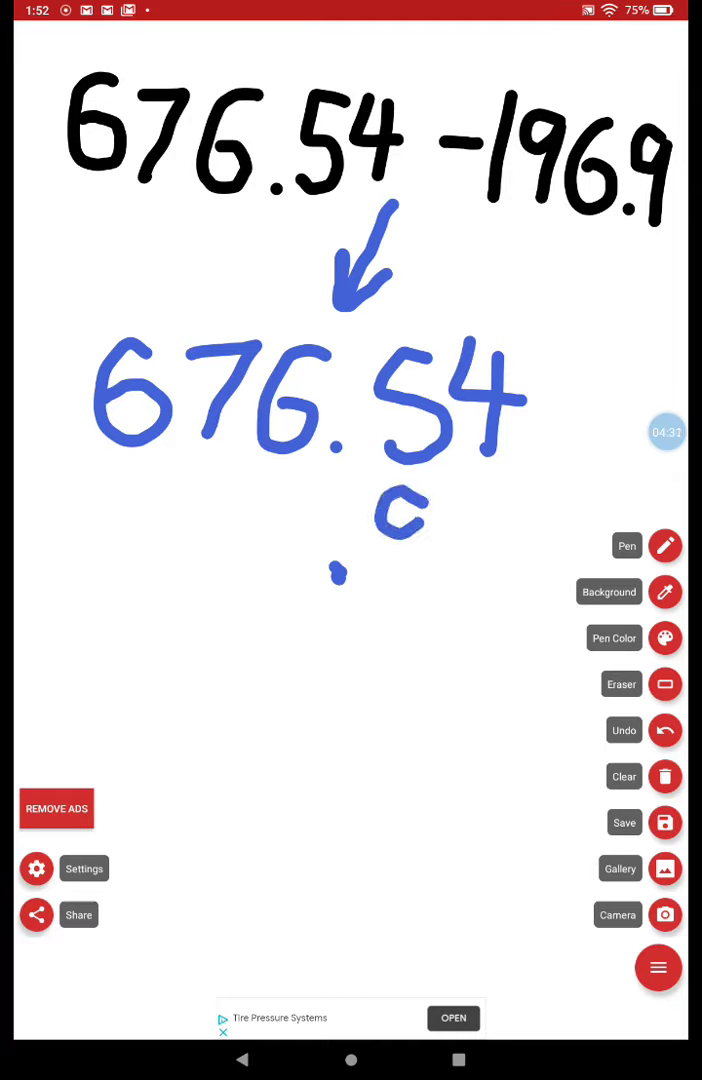
drag(130, 490, 430, 600)
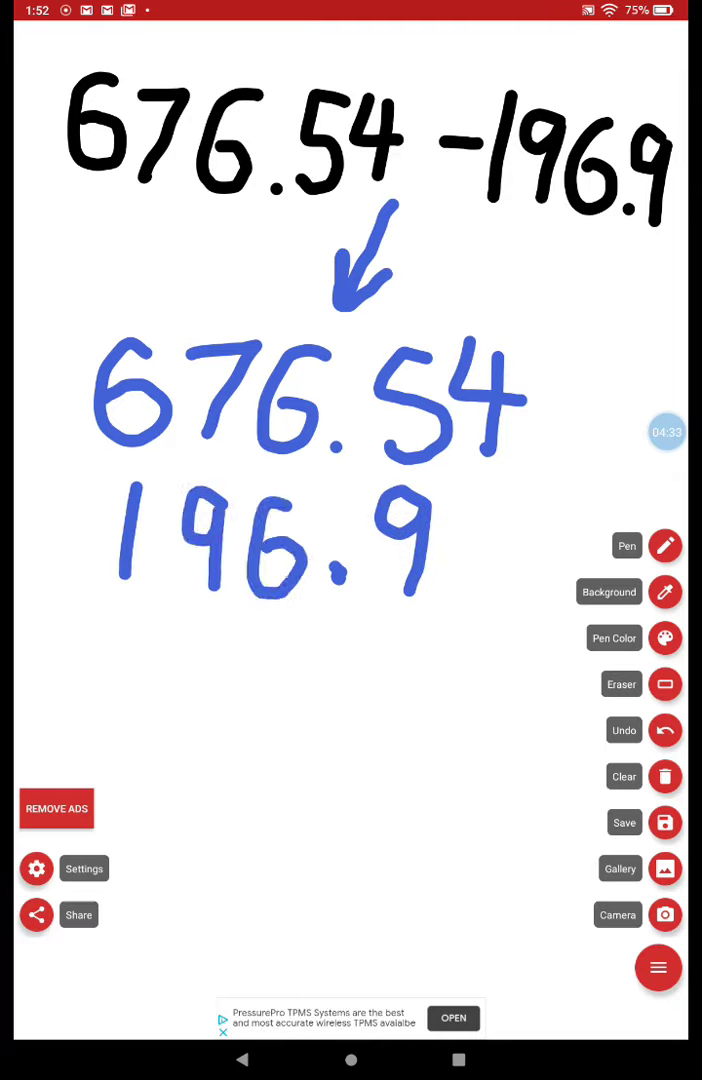
drag(45, 525, 150, 600)
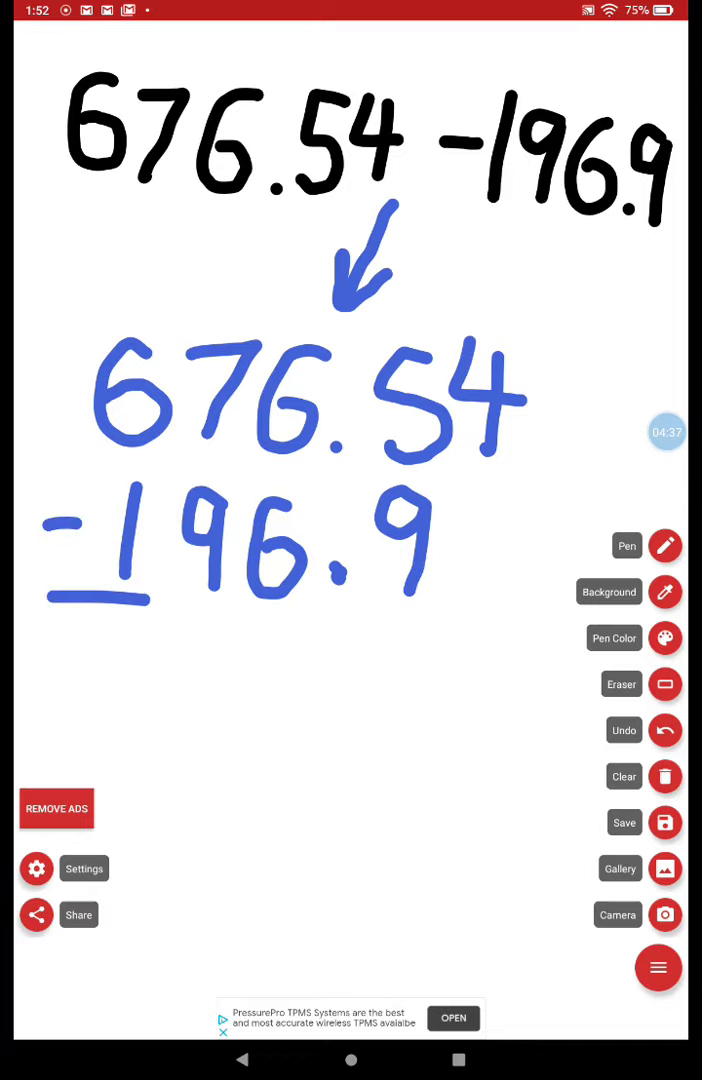
drag(145, 618, 548, 622)
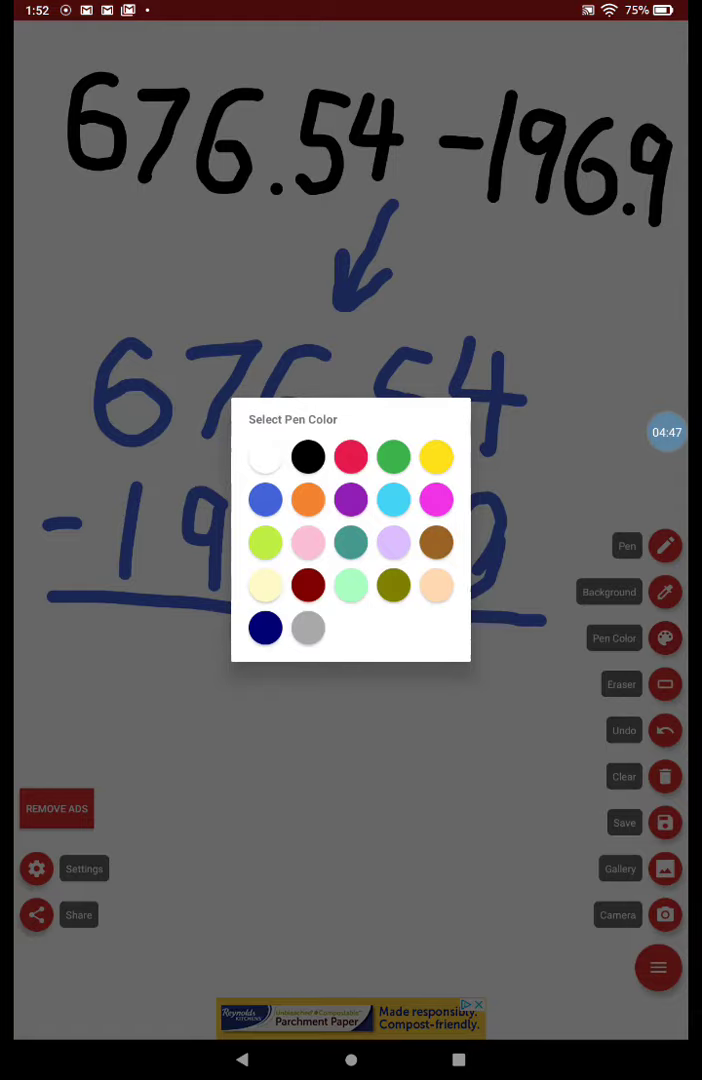
- Pad to 196.90, then write green .64 with borrow marks over the 7 and 6
click(265, 499)
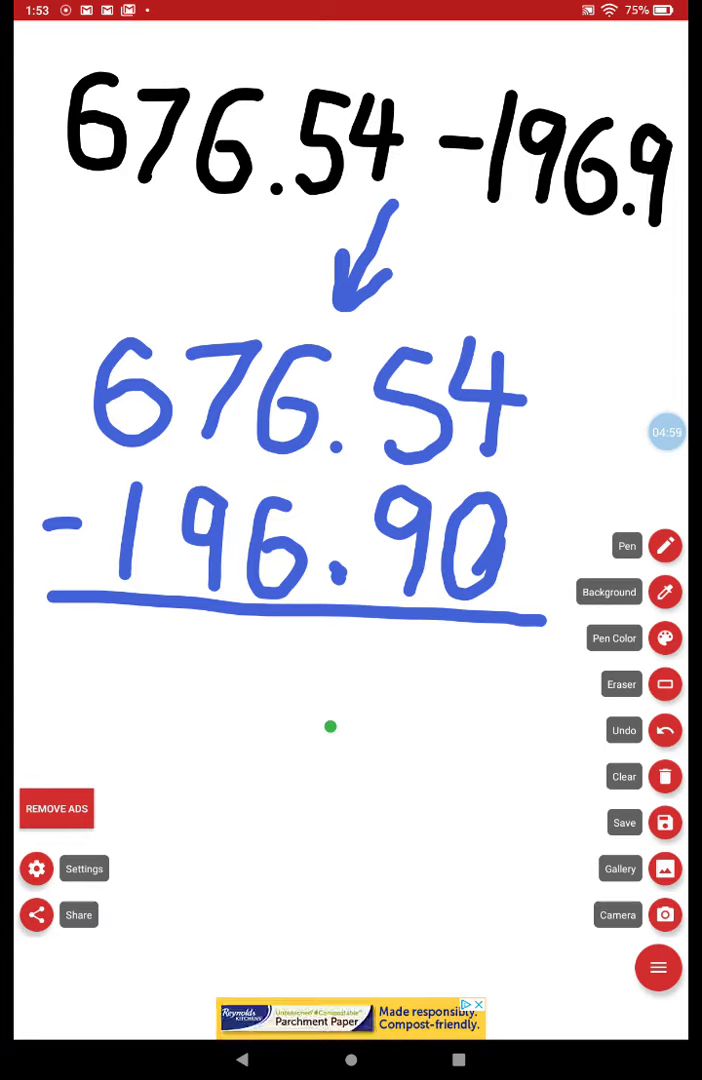
drag(478, 648, 470, 735)
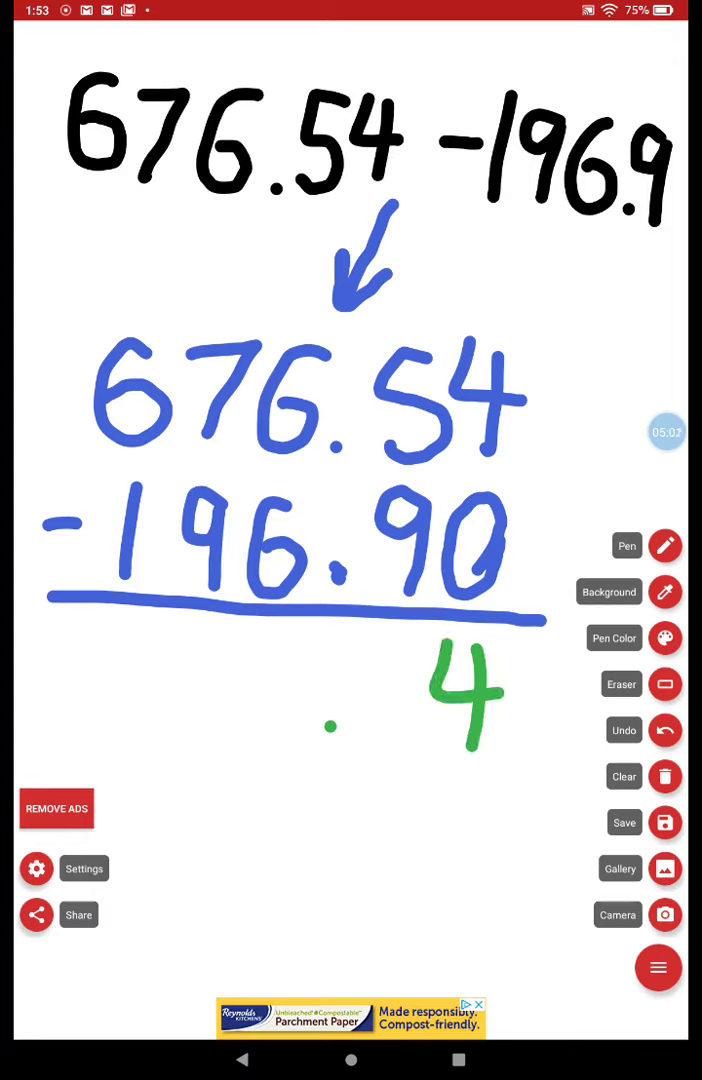
drag(288, 350, 298, 475)
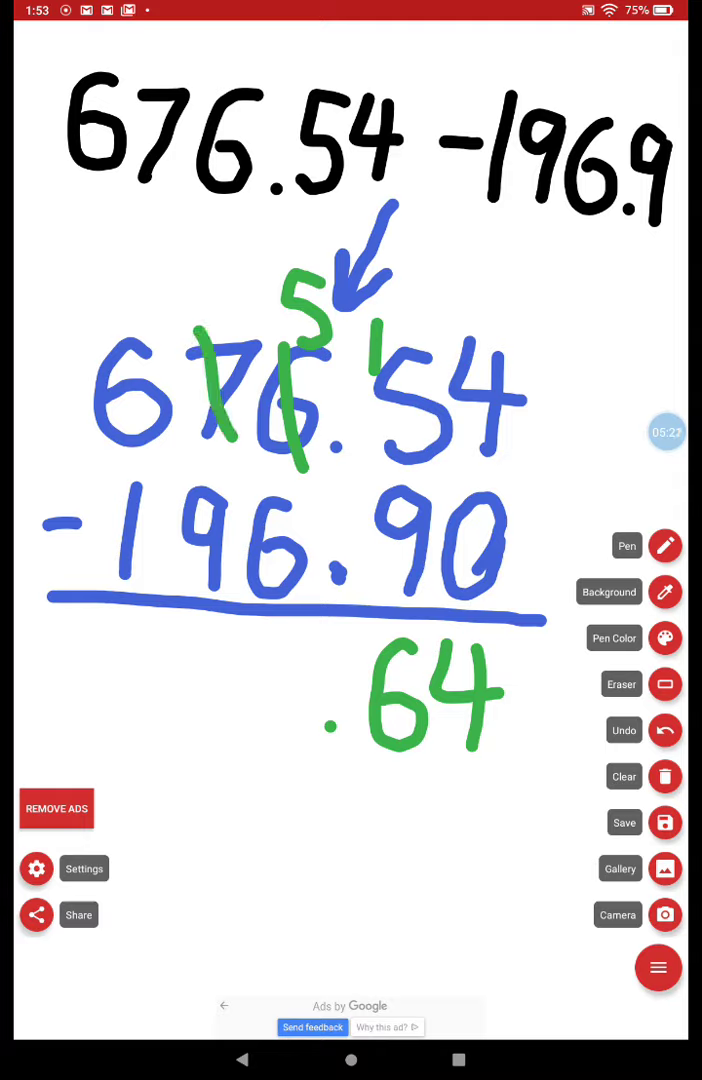
- Add the last borrow mark and green digits 7 and 1, completing 179.64
click(240, 270)
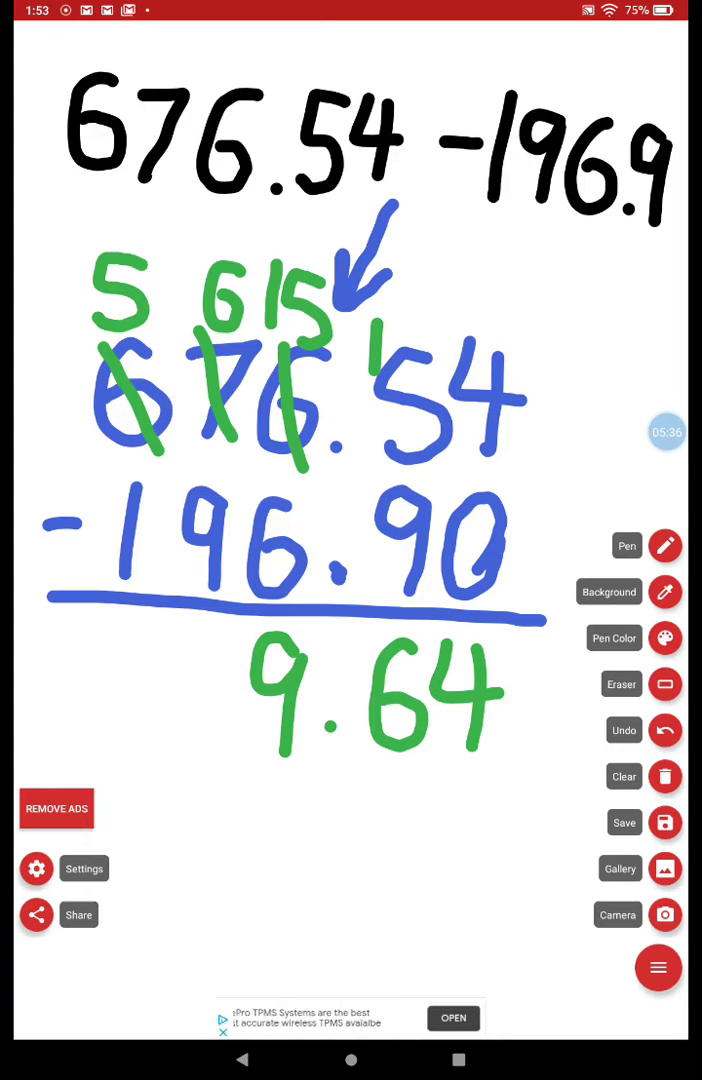
drag(185, 270, 185, 330)
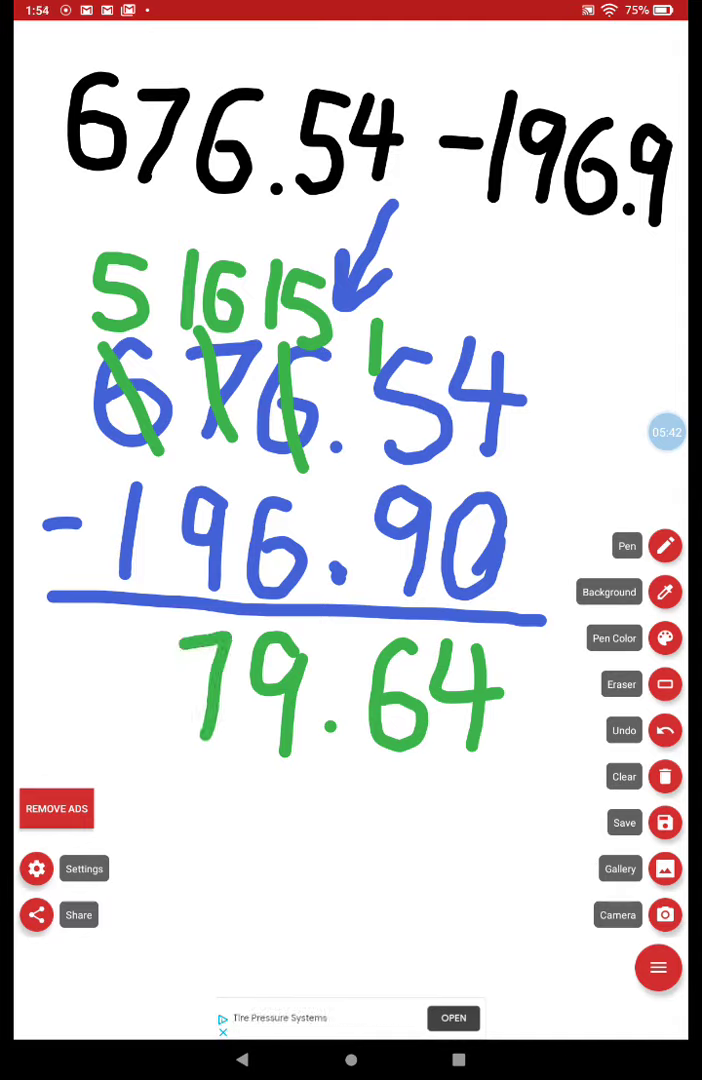
drag(130, 645, 130, 750)
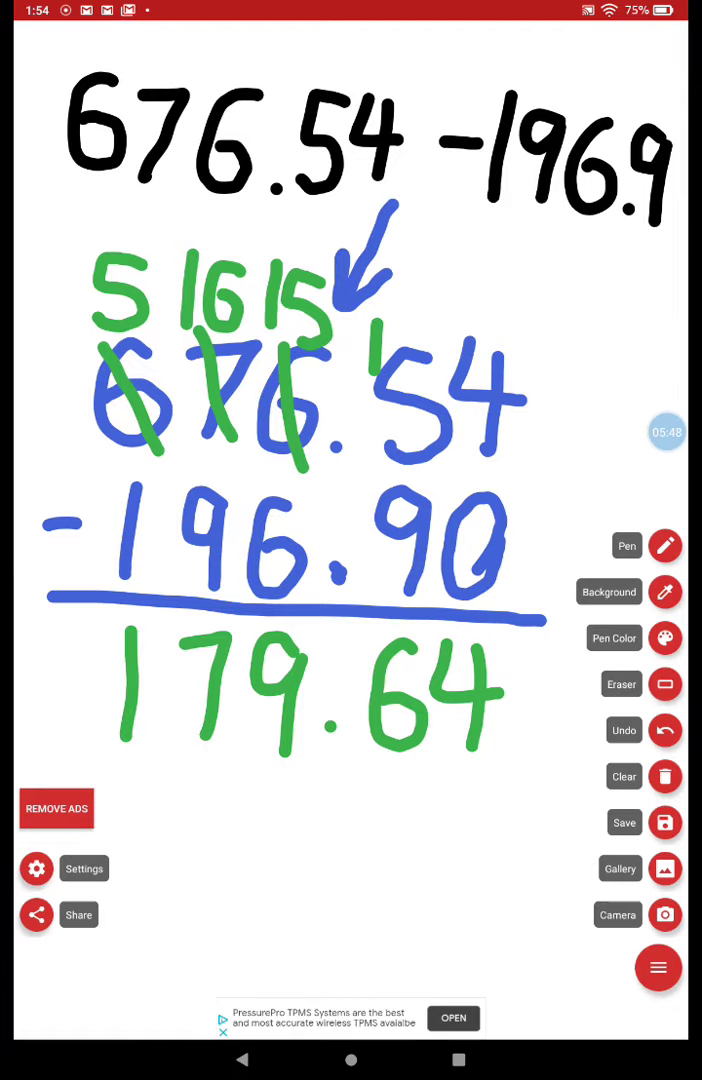